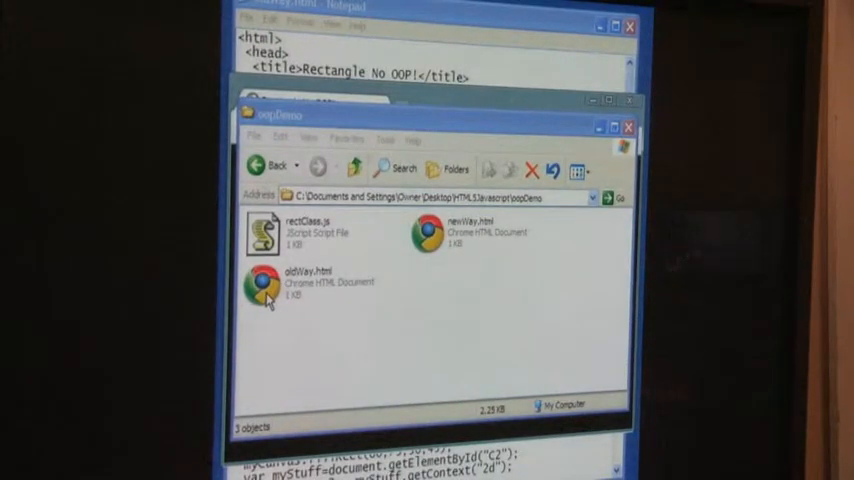
mouse_move(412, 268)
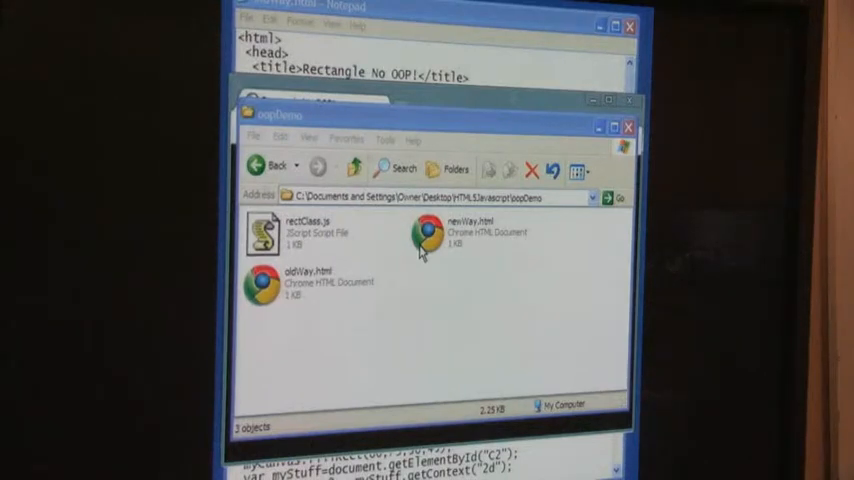
mouse_move(320, 246)
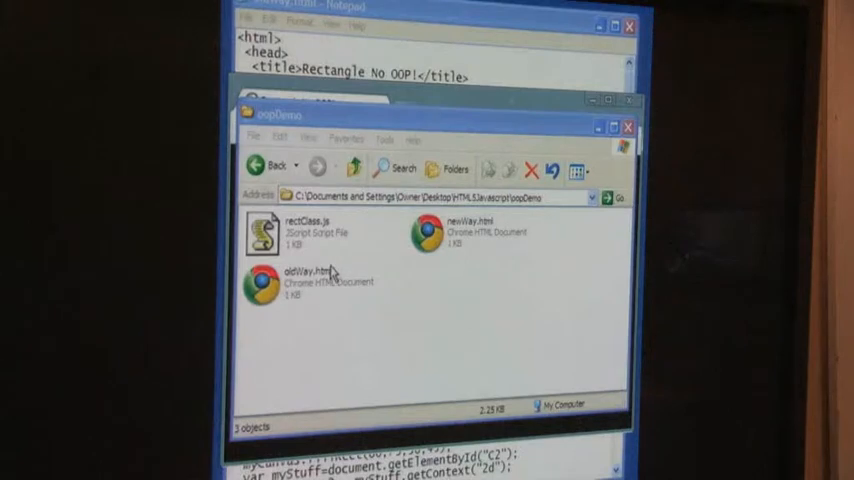
mouse_move(332, 284)
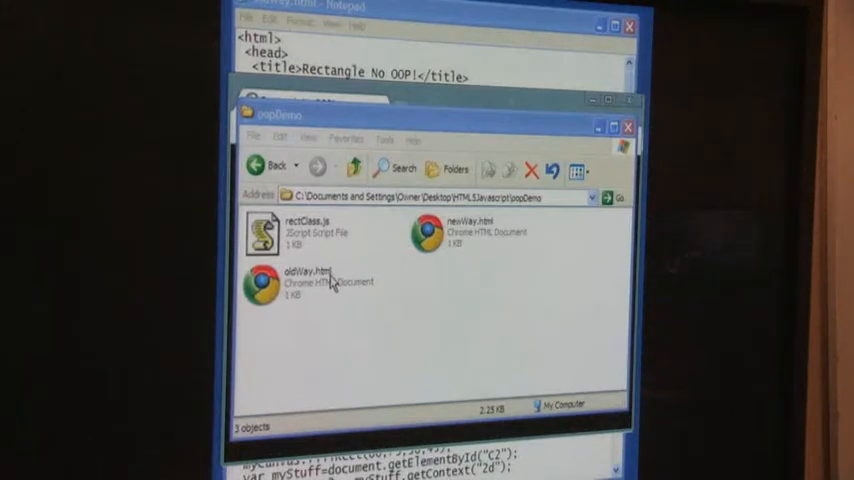
mouse_move(332, 290)
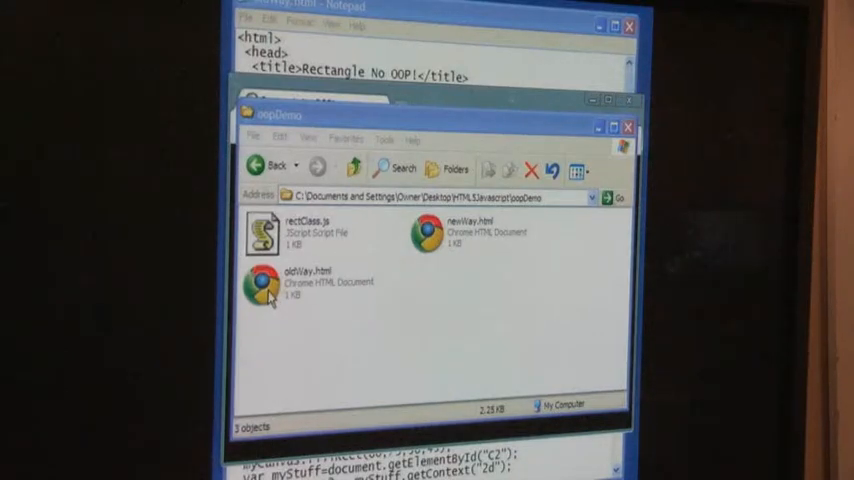
Step: View oldWay.html in Chrome: blue and red squares on one tan canvas, a red square on the other
double_click(264, 284)
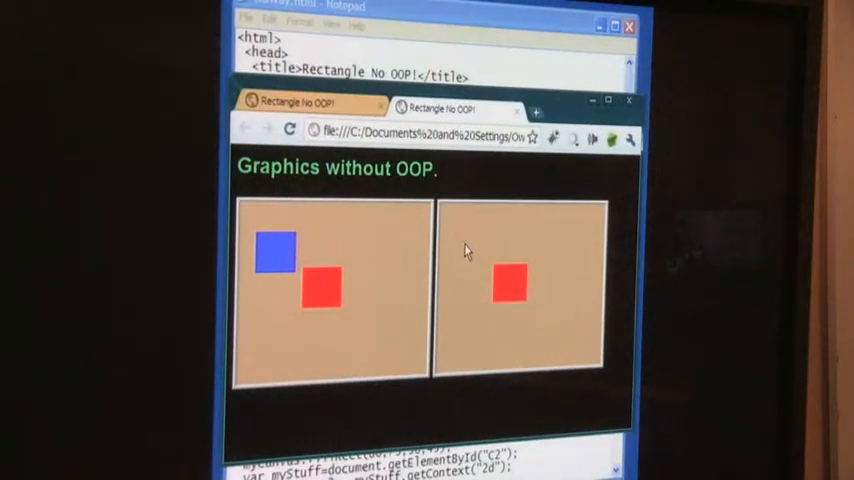
mouse_move(296, 196)
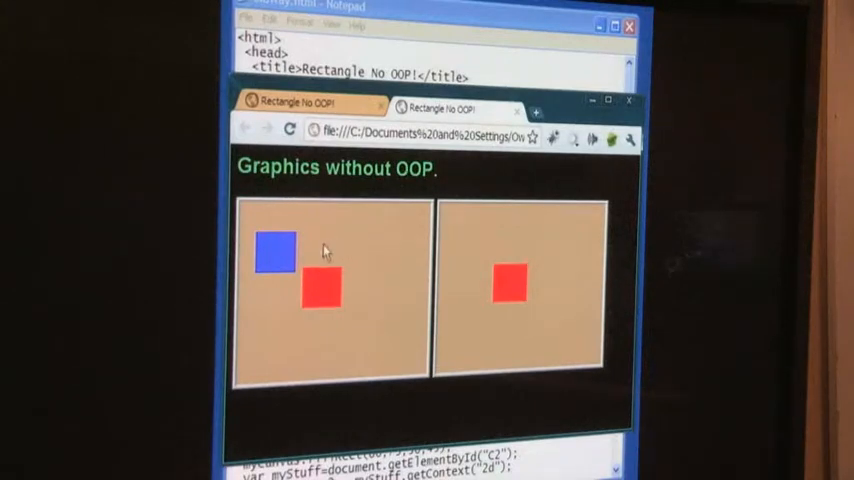
mouse_move(262, 264)
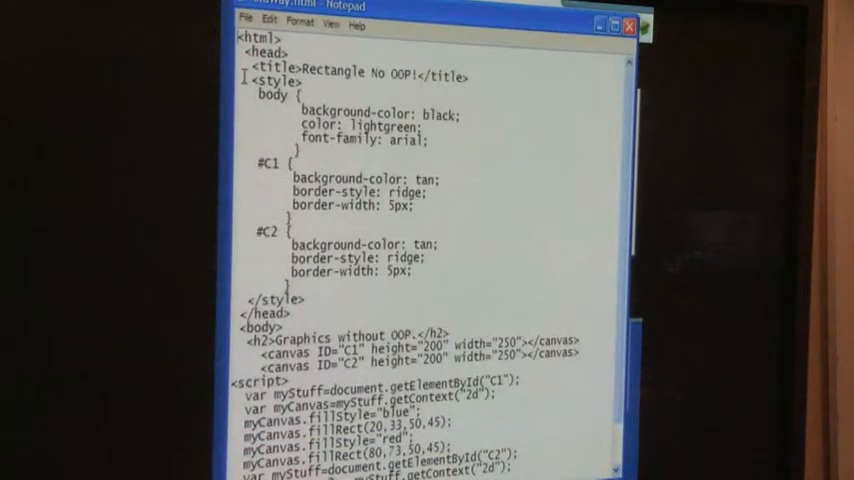
drag(248, 80, 304, 300)
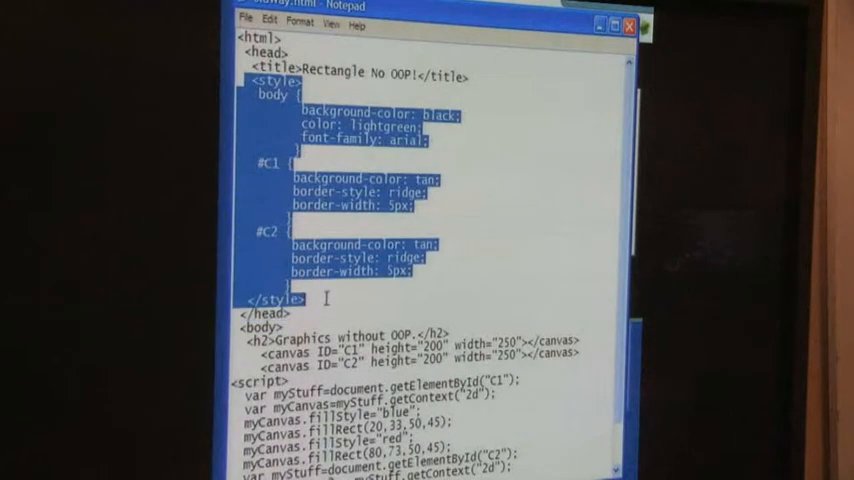
mouse_move(466, 200)
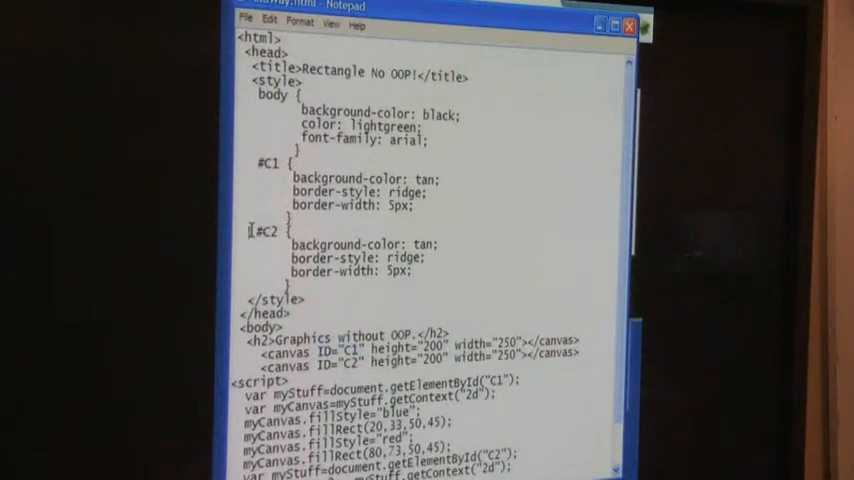
double_click(266, 232)
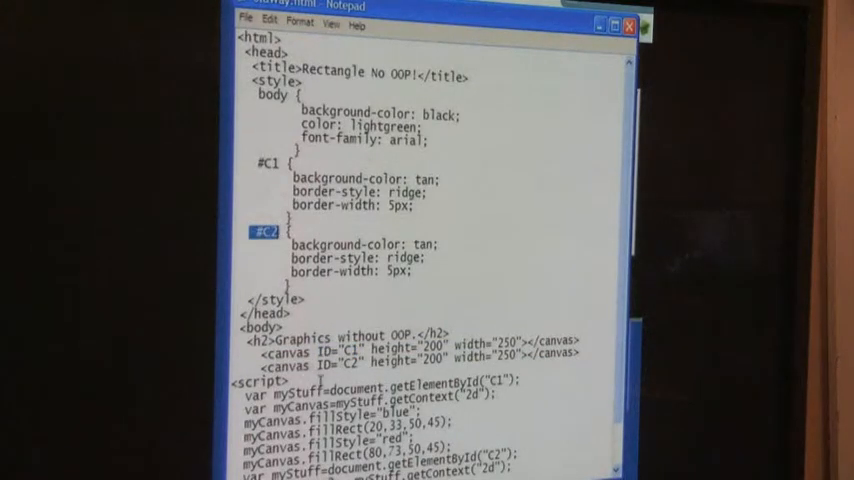
double_click(340, 364)
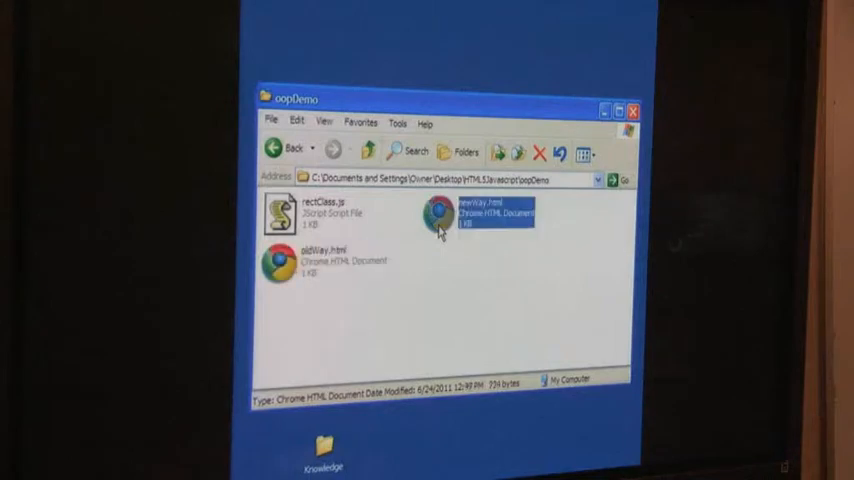
Step: View newWay.html in Chrome, showing the 'OOP Graphics.' page with two empty tan canvases
double_click(440, 216)
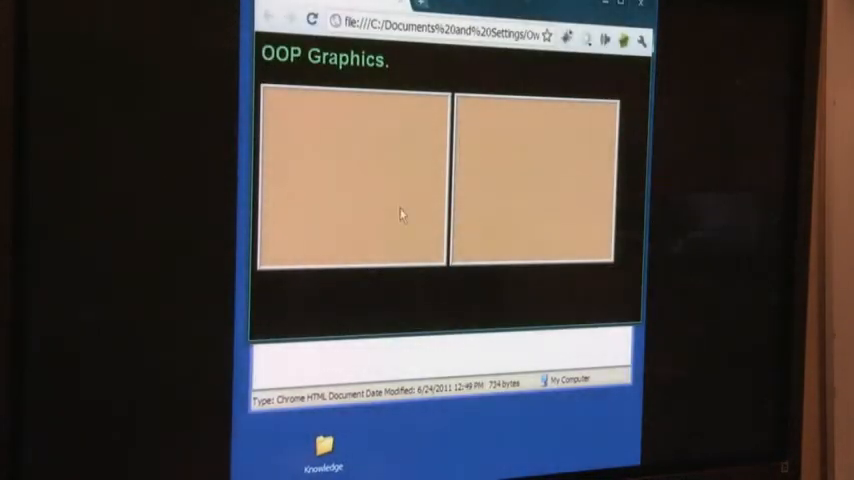
mouse_move(484, 210)
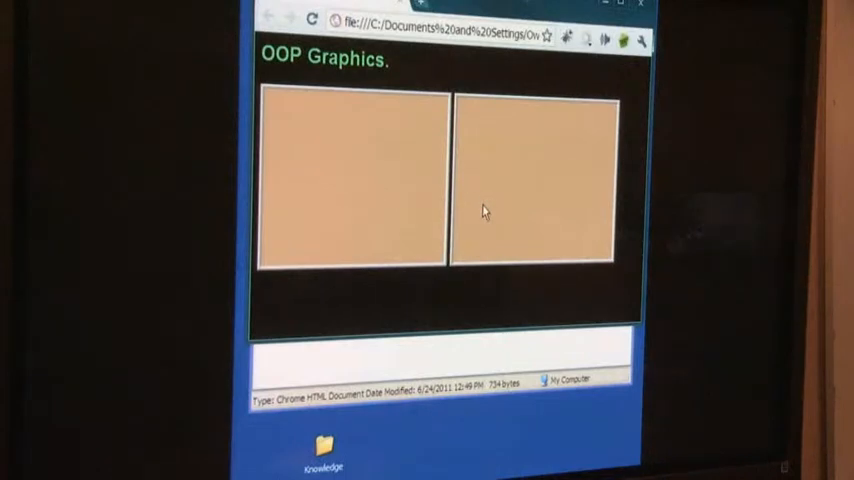
mouse_move(436, 180)
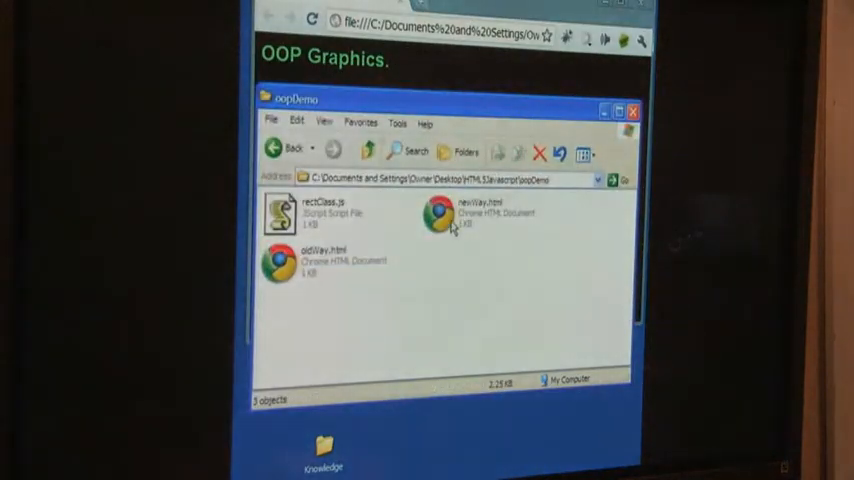
Step: Load the newWay.html source in Notepad via Open With, showing the rectClass.js link and canvases
right_click(440, 216)
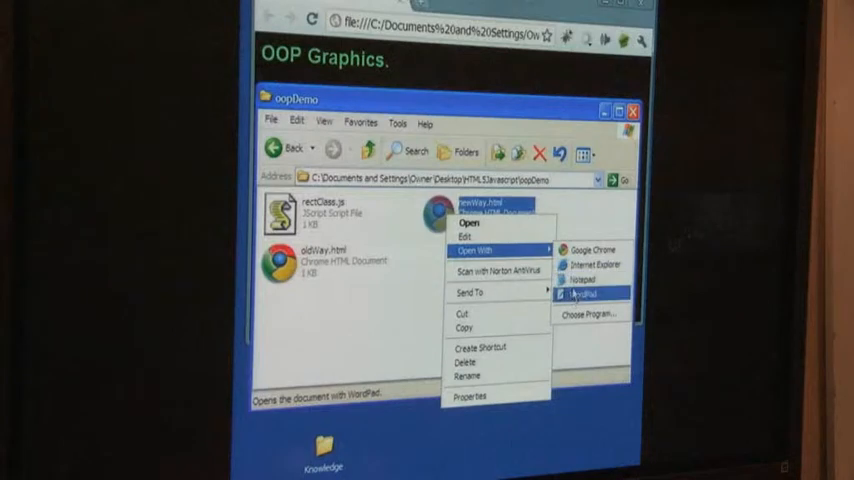
click(584, 292)
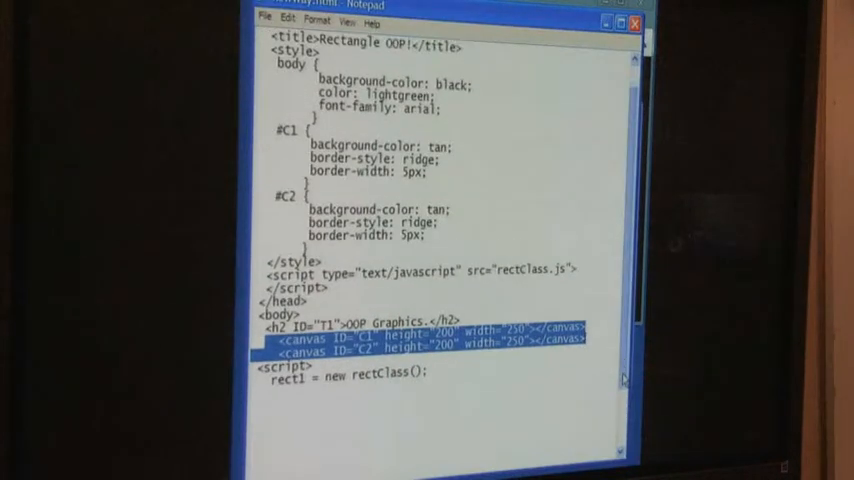
Step: Add rect1.draw(); right after the rect1 = new rectClass(); line
scroll(down, 3)
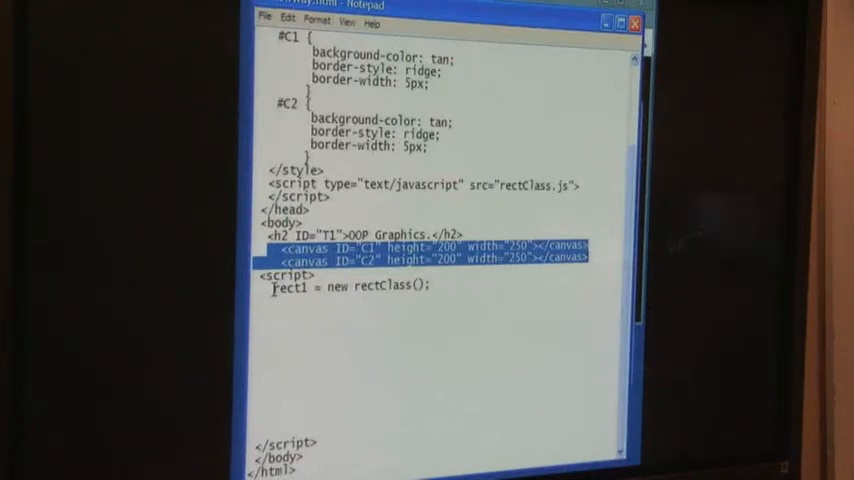
double_click(288, 288)
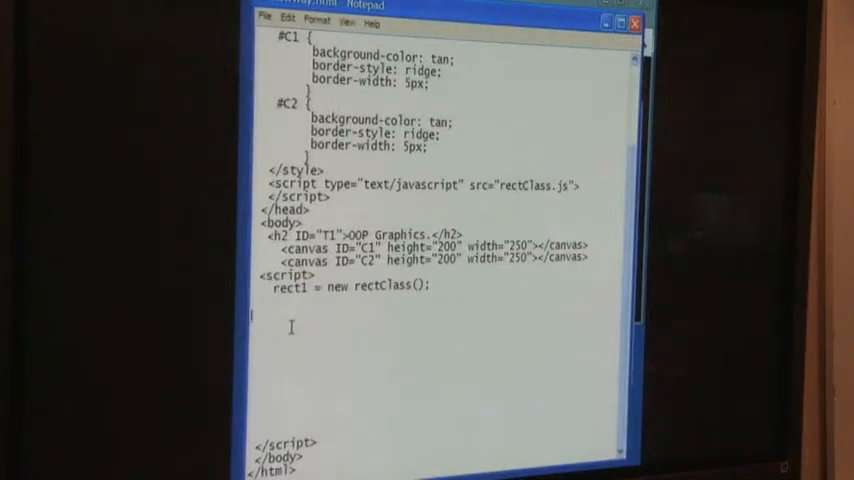
text(rect1.draw();)
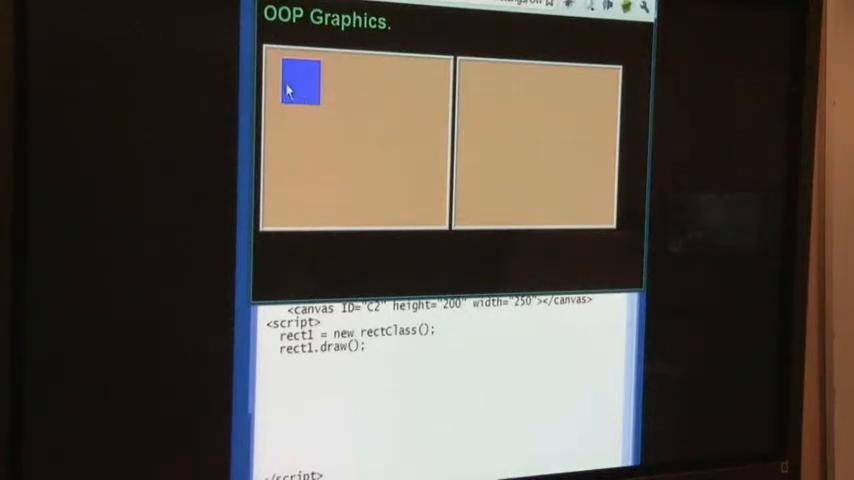
mouse_move(292, 84)
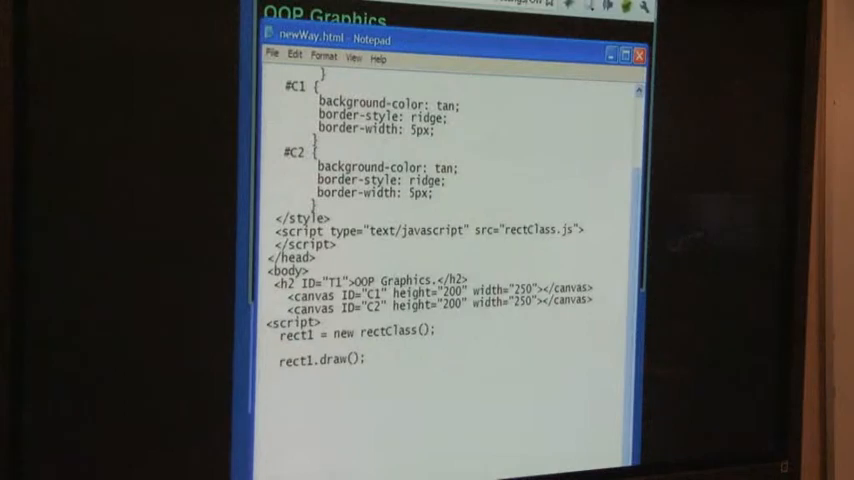
Step: Add rect1.color = "green"; between creating rect1 and drawing it
text(rect1.color = "green";)
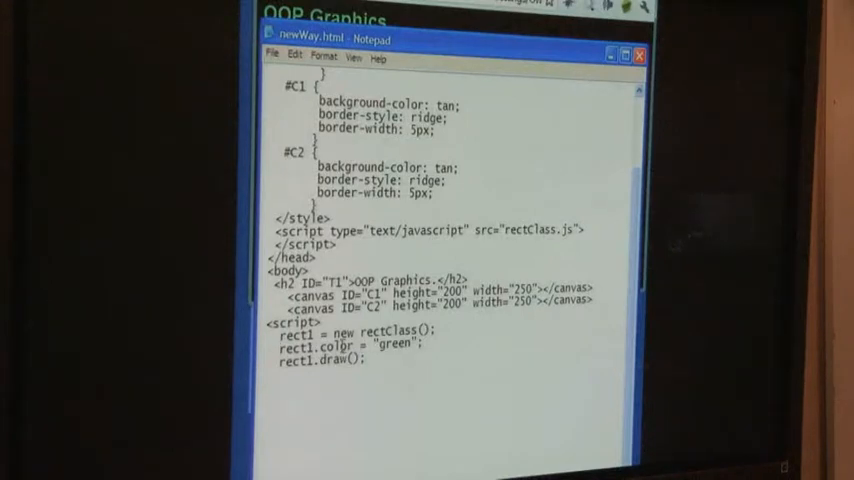
click(272, 56)
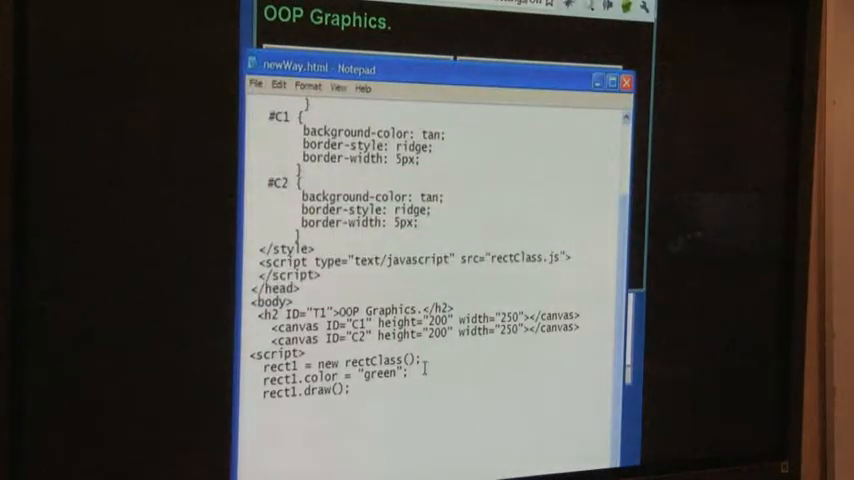
Step: Add rect1.X = 50; after the green colour line, before rect1.draw()
text(rect1.X = 50;)
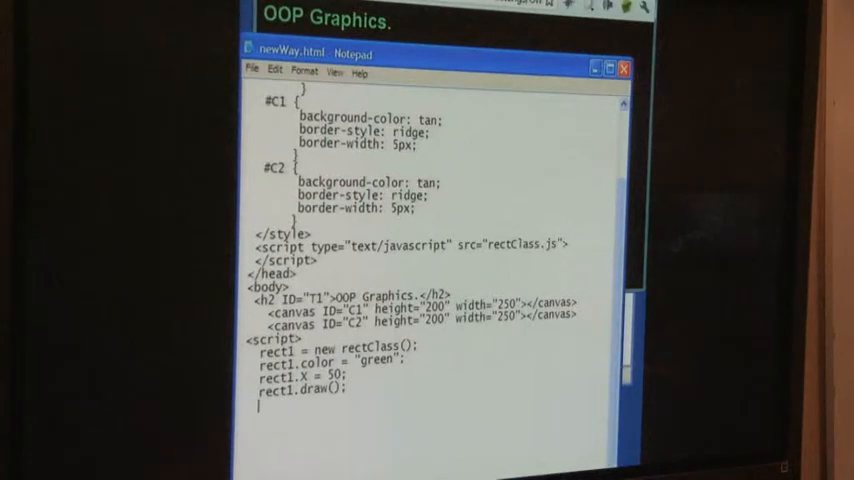
Step: After the first draw, add rect1.id="C2"; followed by a second rect1.draw(); call
text(rect)
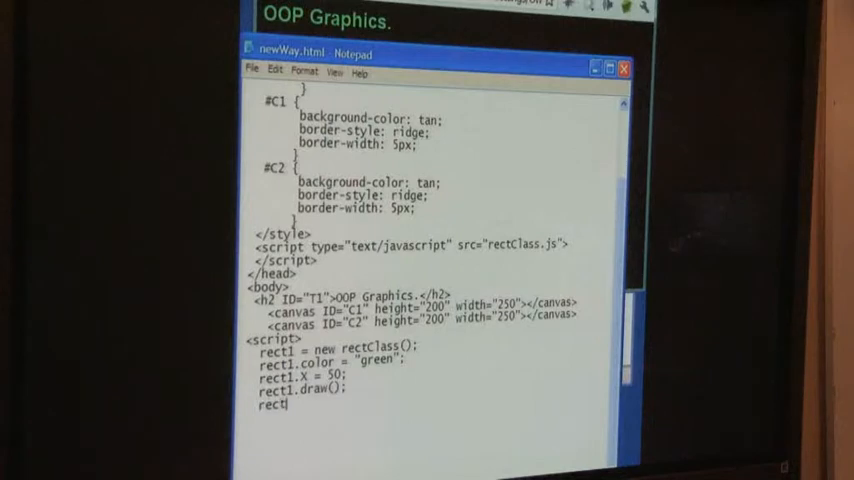
text(.)
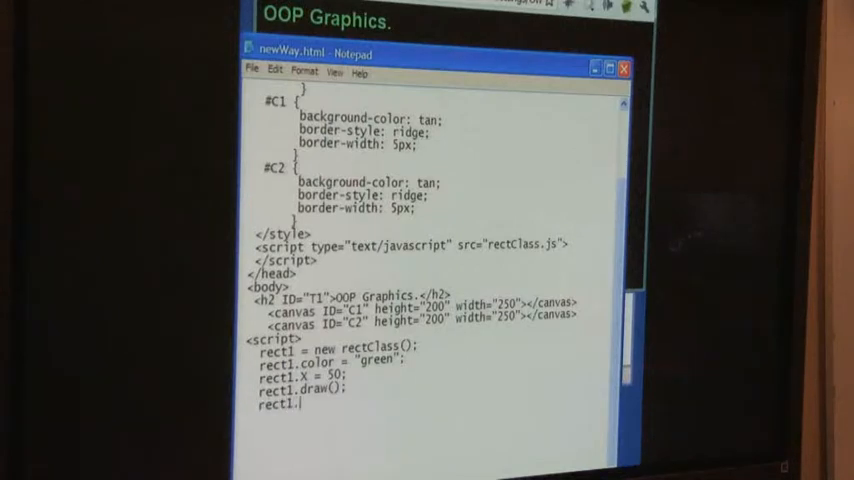
text(id)
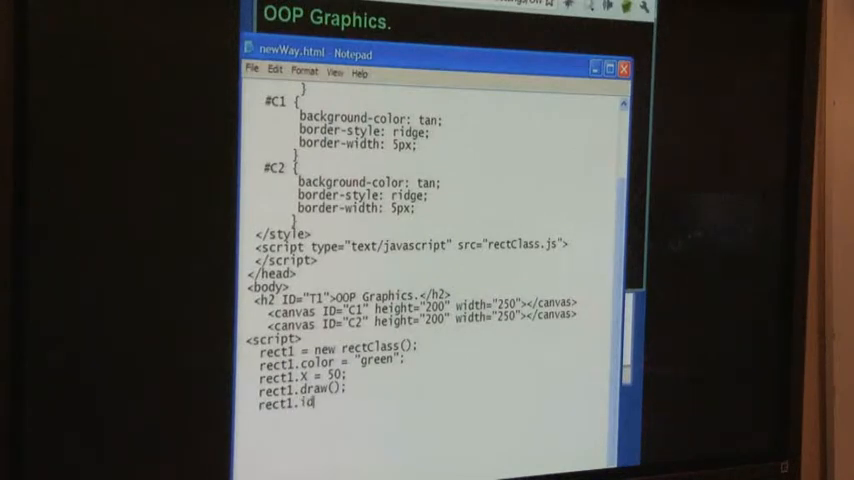
text(=")
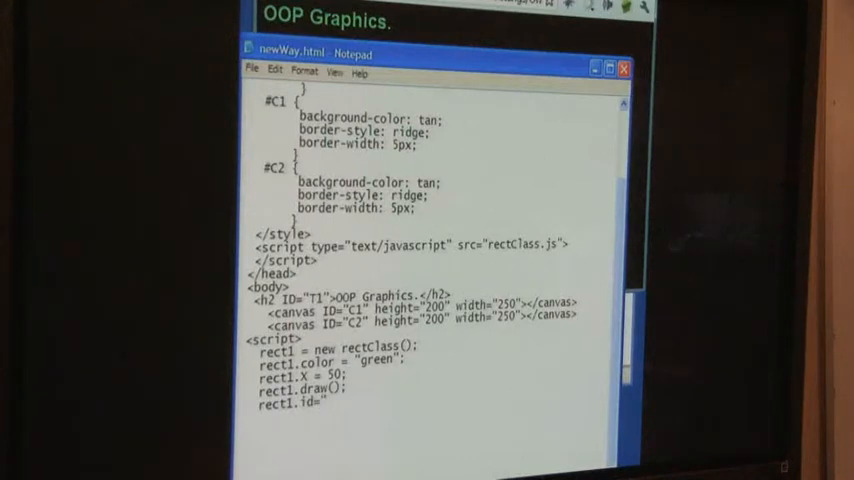
text(C2";)
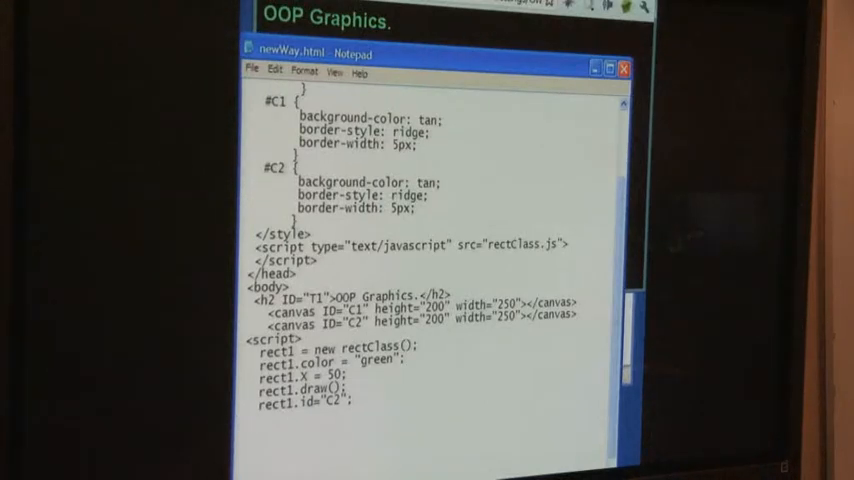
click(356, 388)
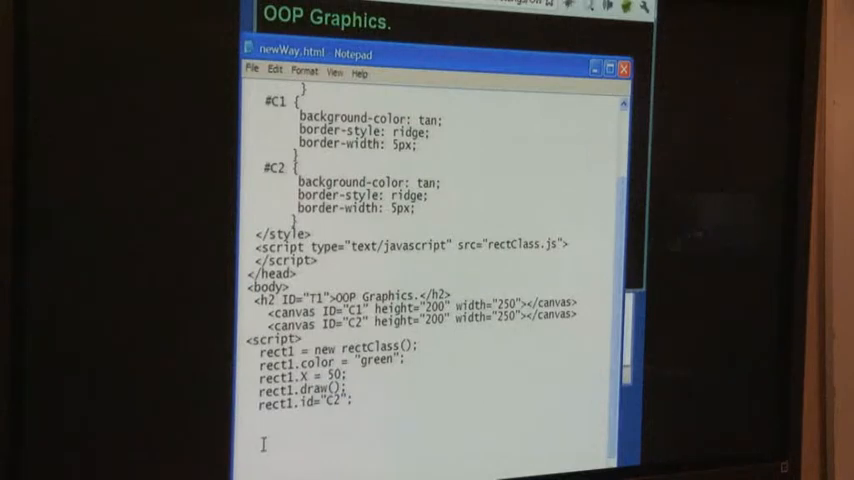
text(rect1.draw();)
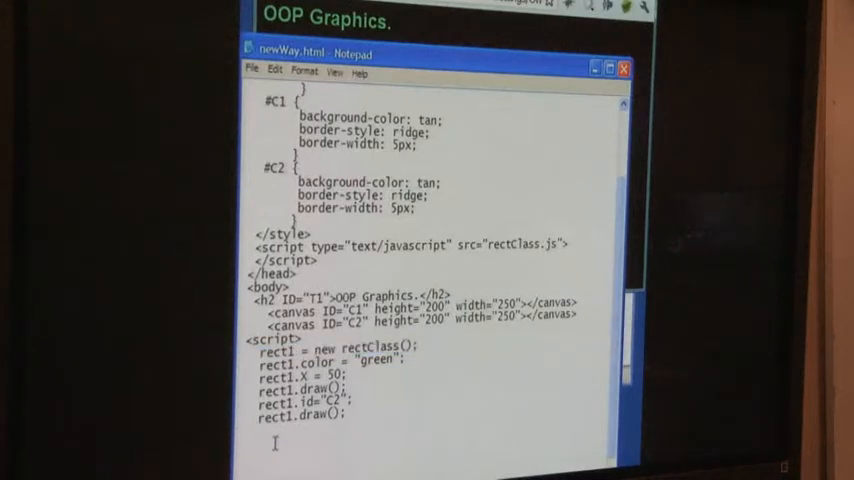
Step: Add rect2 = new rectclass(); and a draw call for the second rectangle on the next line
text(rect2 = new rectclass();)
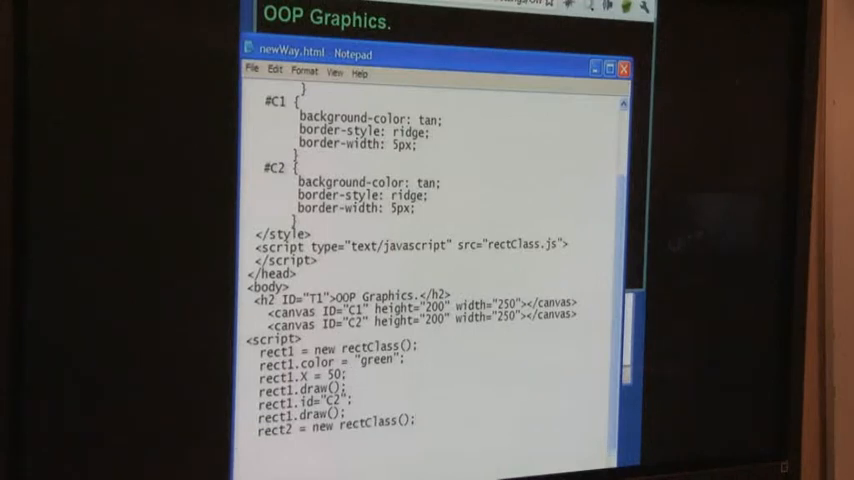
double_click(318, 388)
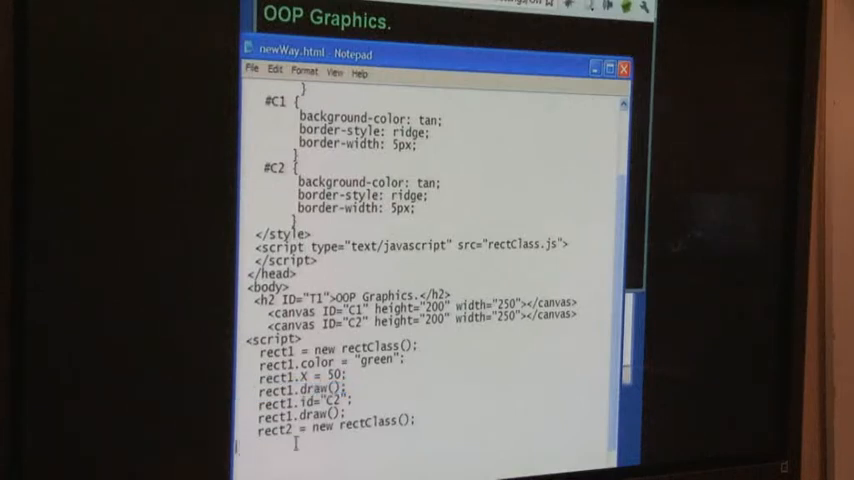
text(rect1.draw();)
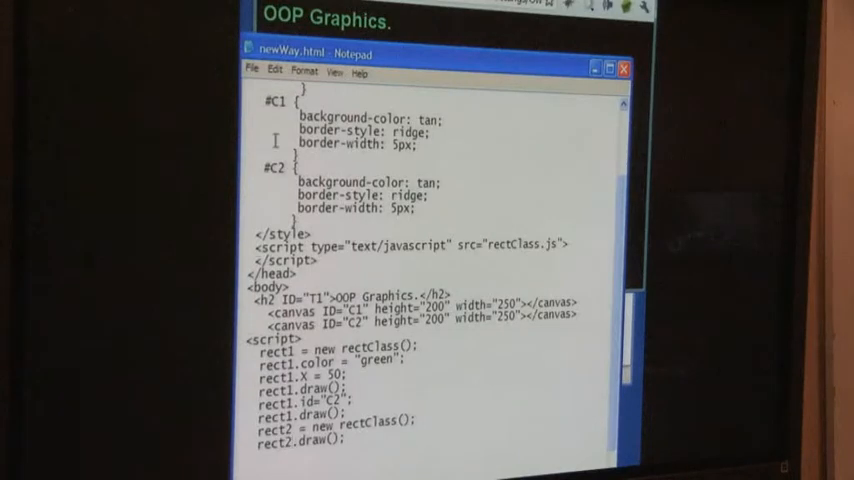
Step: Save newOop.html with the new rect2 code via File > Save
click(252, 72)
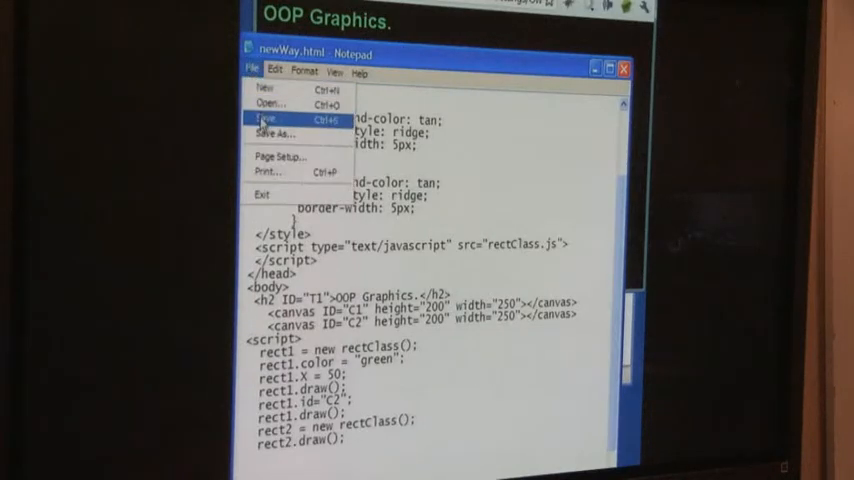
click(266, 118)
text(rect2)
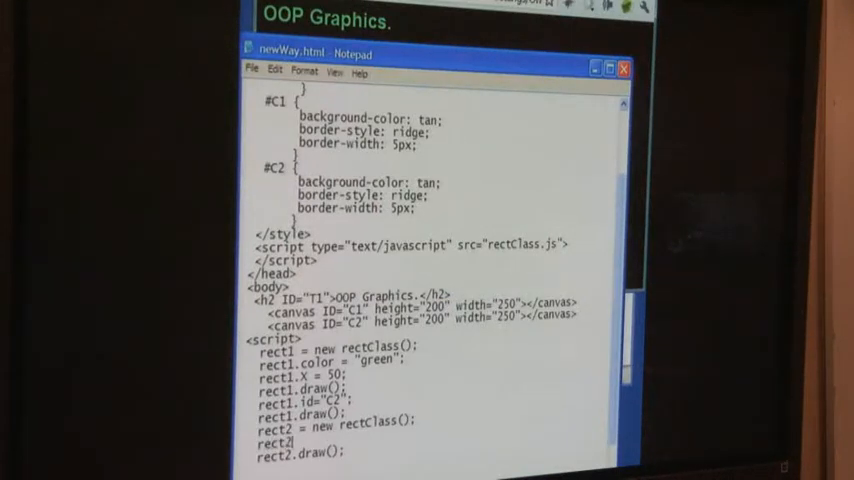
Step: Add rect2.height = 100; between creating rect2 and its draw call
text(.)
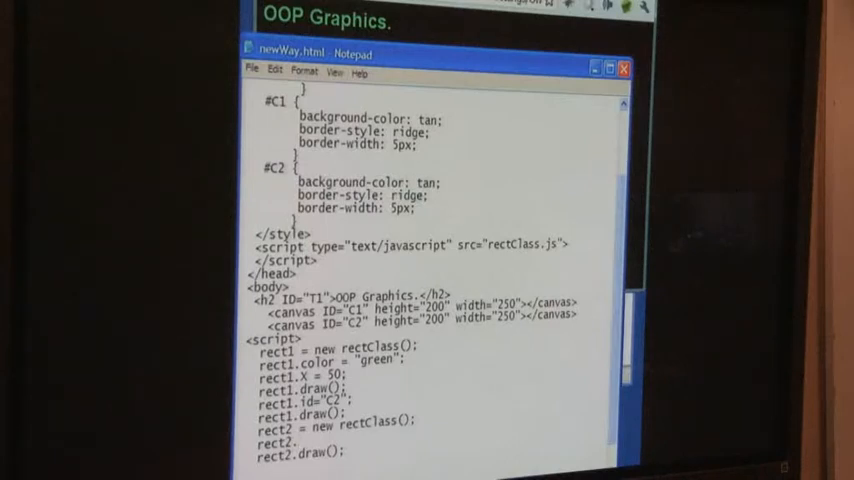
text(heig)
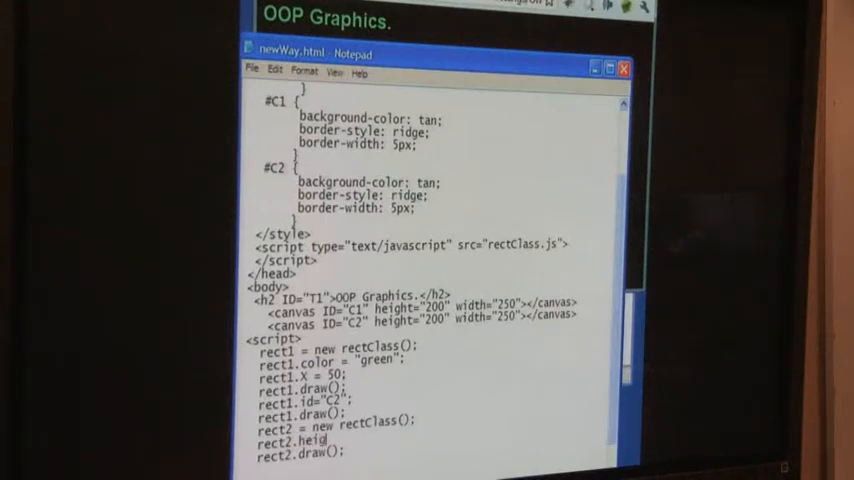
text(ht =)
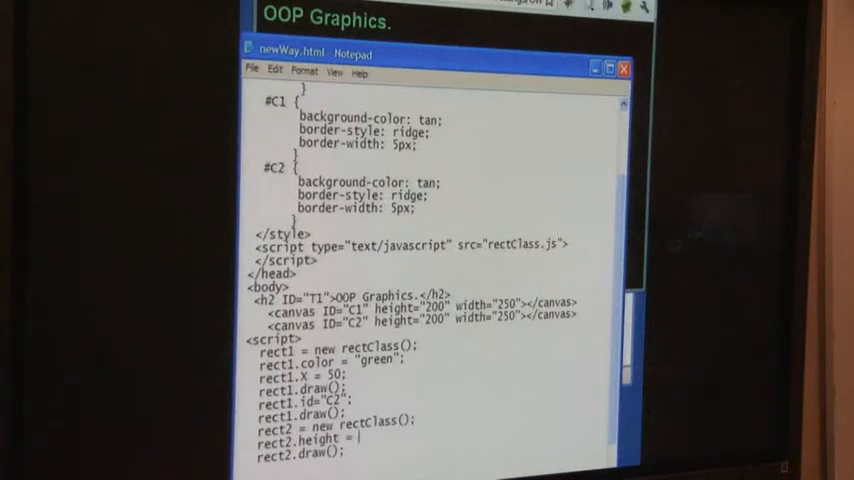
text(100;)
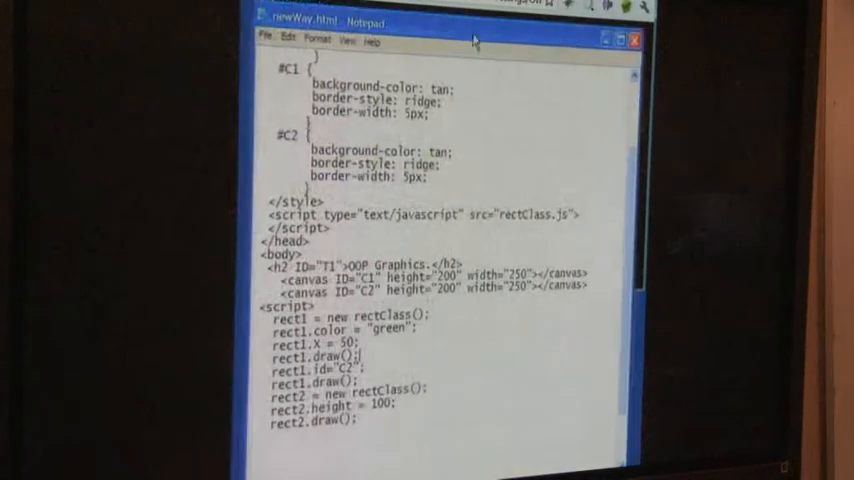
scroll(down, 3)
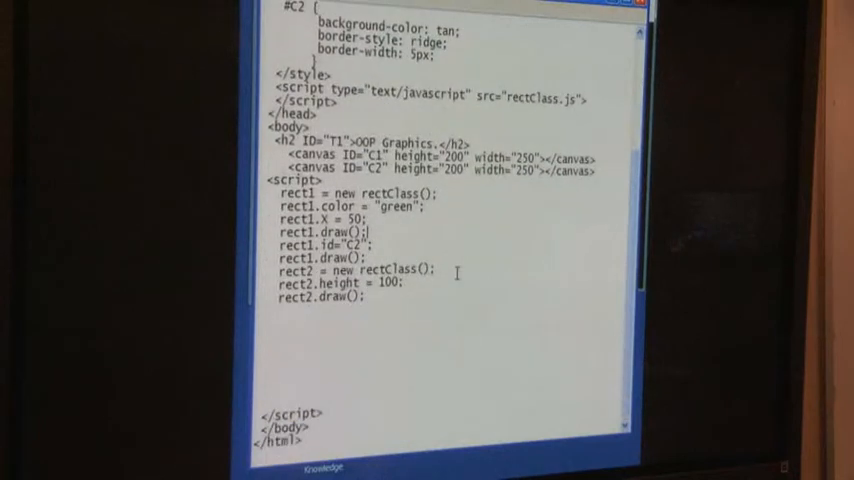